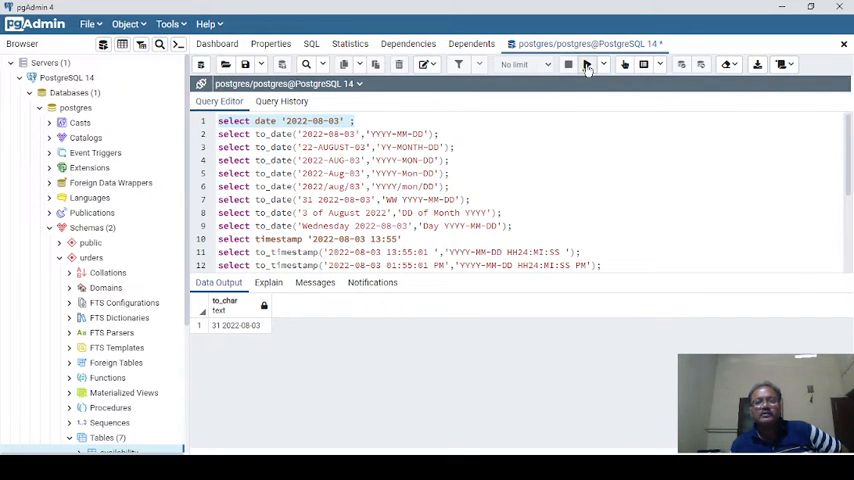
Run the date literal query and the first to_date conversion, both returning 2022-08-03
{"action": "left_click", "coordinate": [588, 64]}
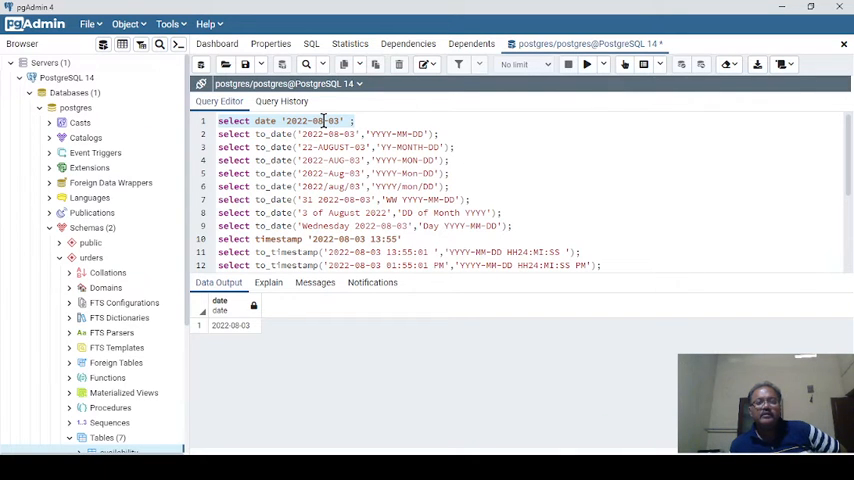
{"action": "mouse_move", "coordinate": [232, 314]}
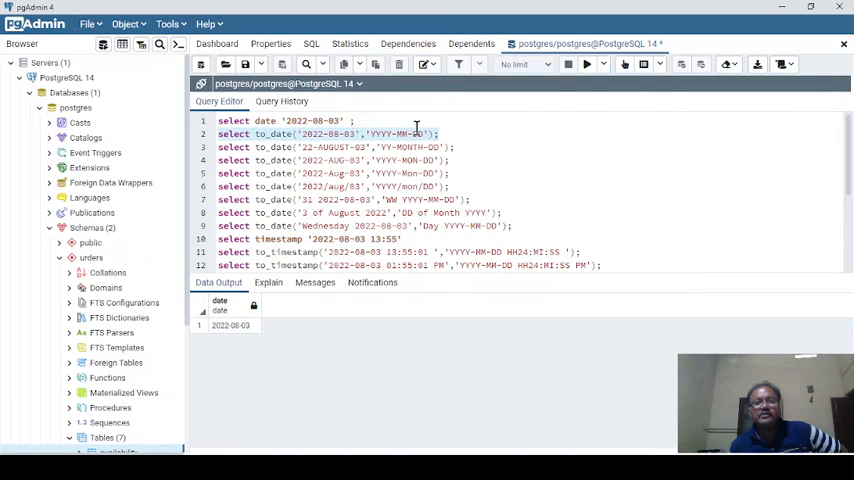
{"action": "left_click", "coordinate": [588, 64]}
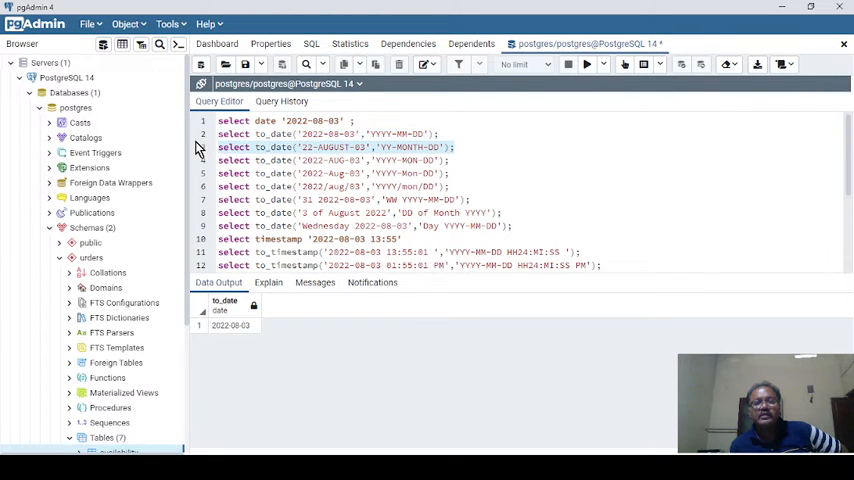
{"action": "mouse_move", "coordinate": [586, 66]}
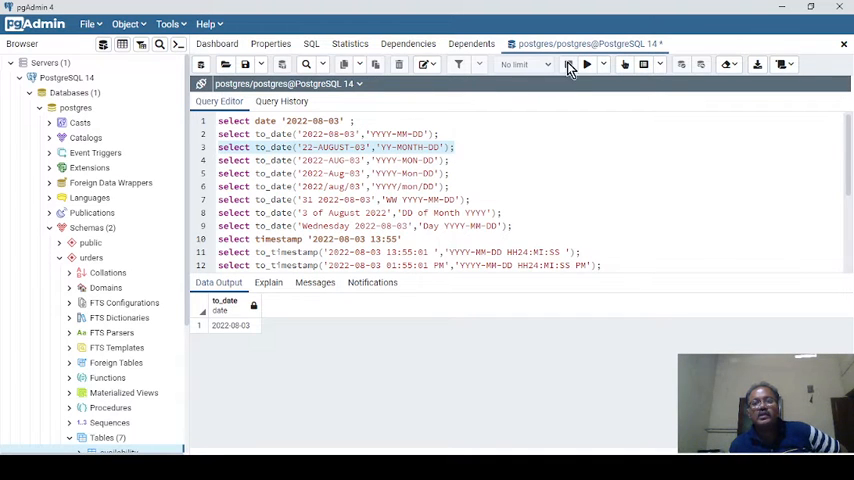
Run the to_date conversions with spelled-out, abbreviated and mixed-case month names, each giving 2022-08-03
{"action": "left_click", "coordinate": [588, 64]}
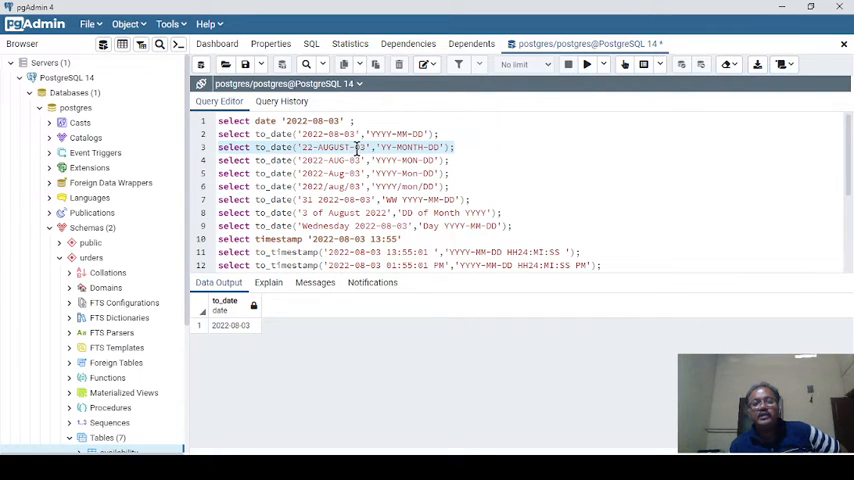
{"action": "mouse_move", "coordinate": [464, 148]}
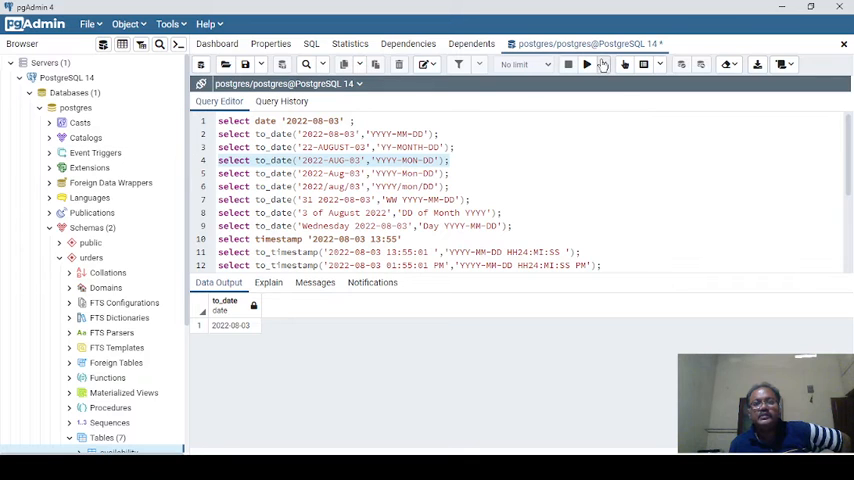
{"action": "left_click", "coordinate": [586, 64]}
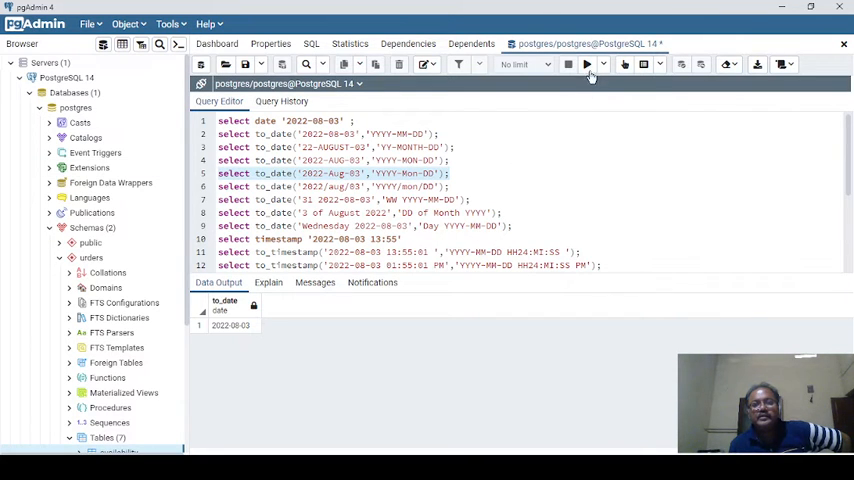
{"action": "left_click", "coordinate": [588, 64]}
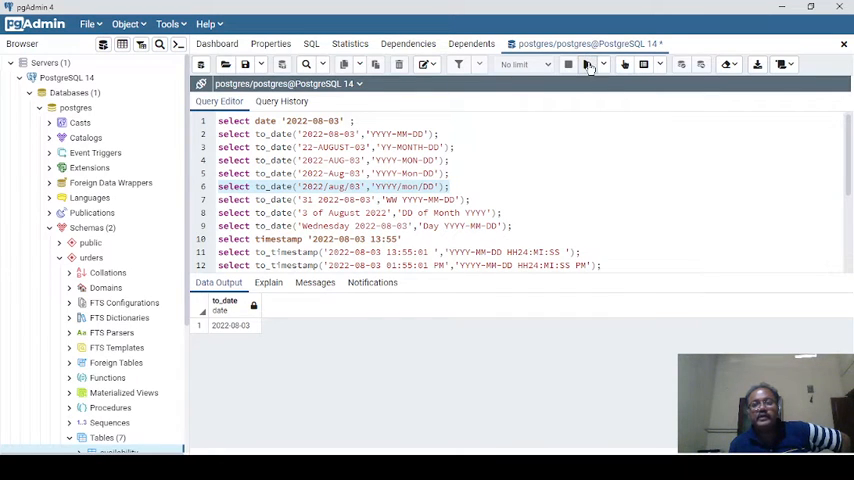
Run the slash-separated and week-number to_date conversions, both returning 2022-08-03
{"action": "left_click", "coordinate": [588, 64]}
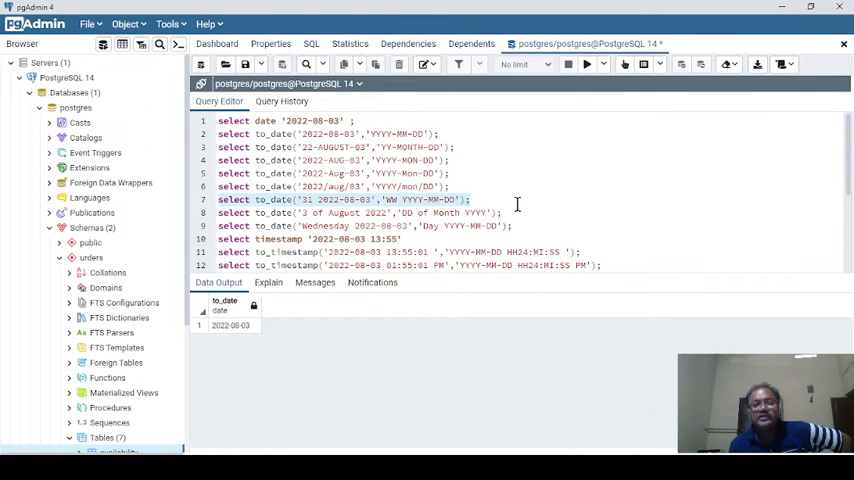
{"action": "mouse_move", "coordinate": [400, 204]}
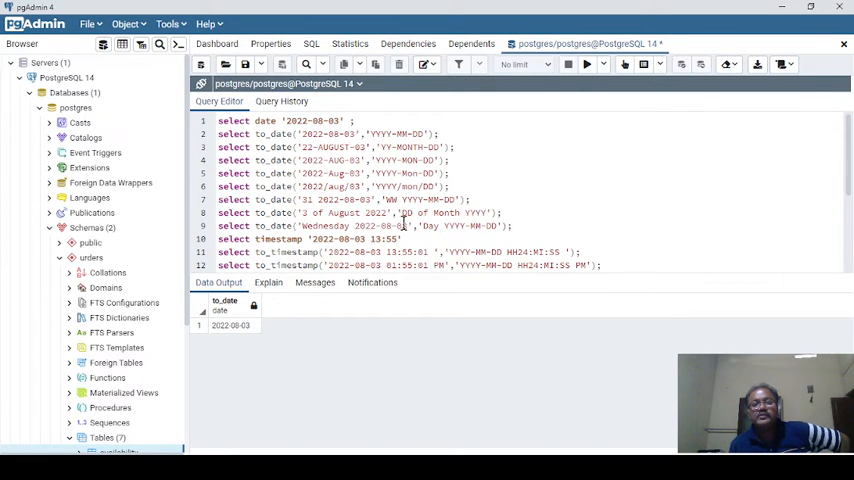
{"action": "mouse_move", "coordinate": [310, 198]}
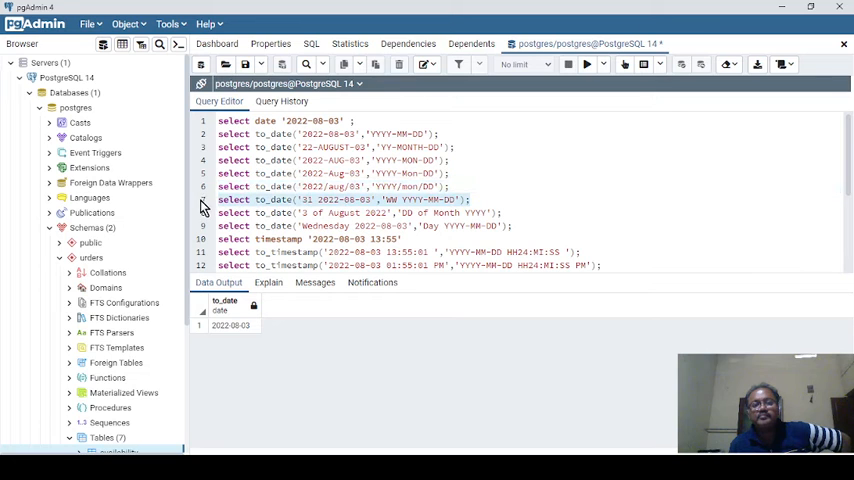
{"action": "left_click", "coordinate": [588, 64]}
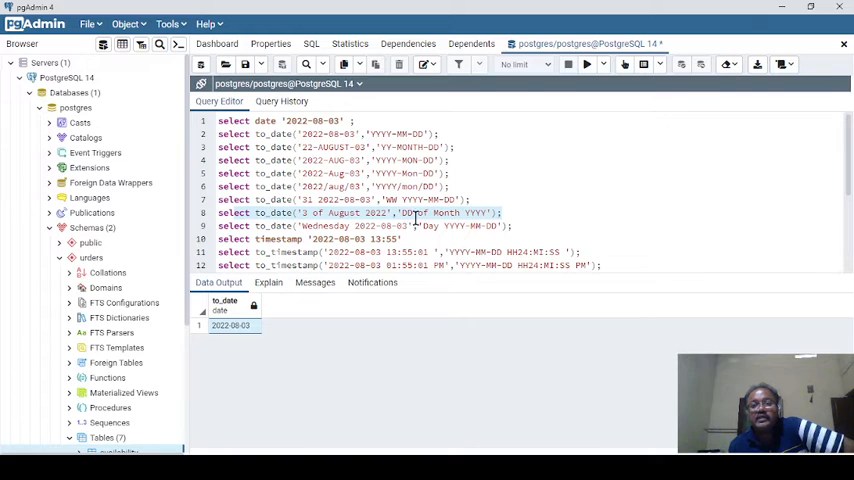
{"action": "mouse_move", "coordinate": [520, 214]}
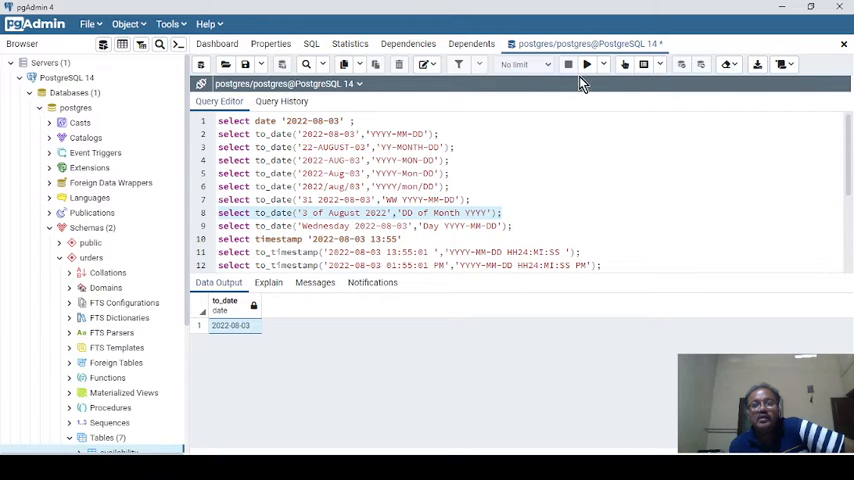
Run the to_date conversion of the 'of August' text on line 8, returning 2022-08-03
{"action": "left_click", "coordinate": [568, 64]}
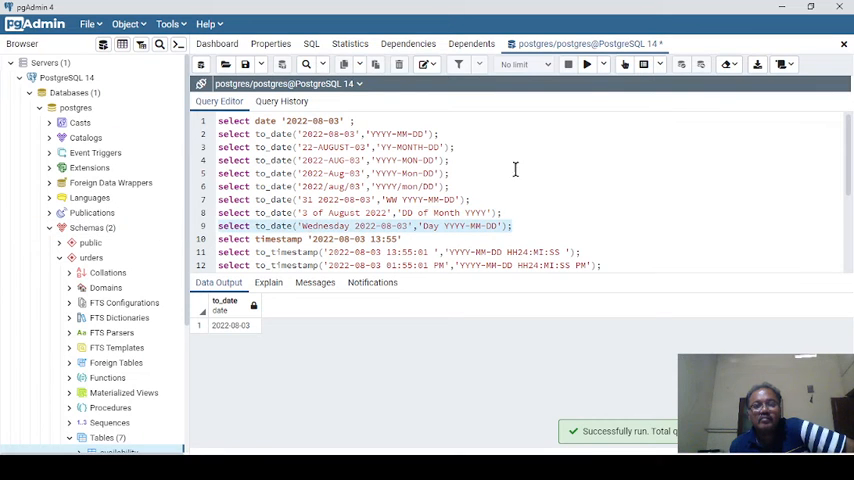
{"action": "mouse_move", "coordinate": [450, 210]}
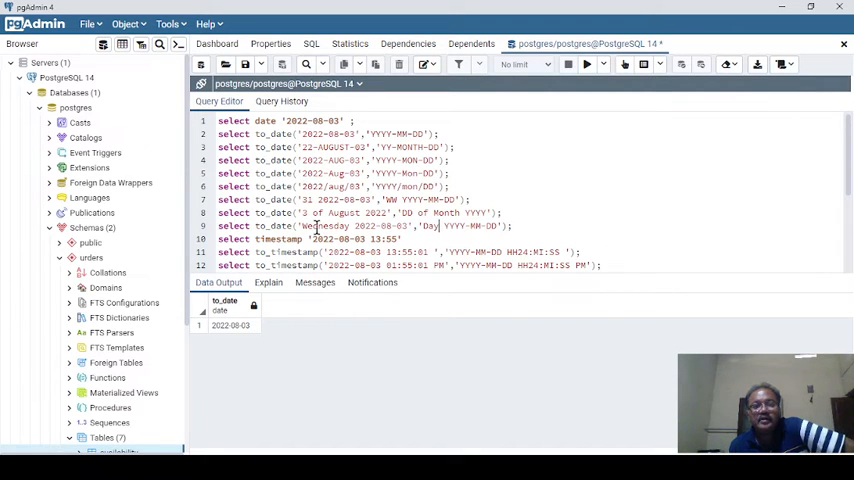
{"action": "mouse_move", "coordinate": [524, 224]}
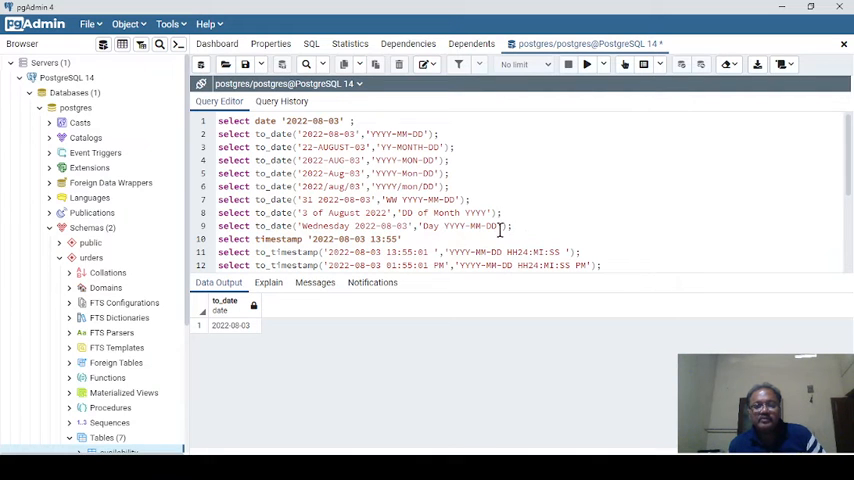
{"action": "mouse_move", "coordinate": [472, 246]}
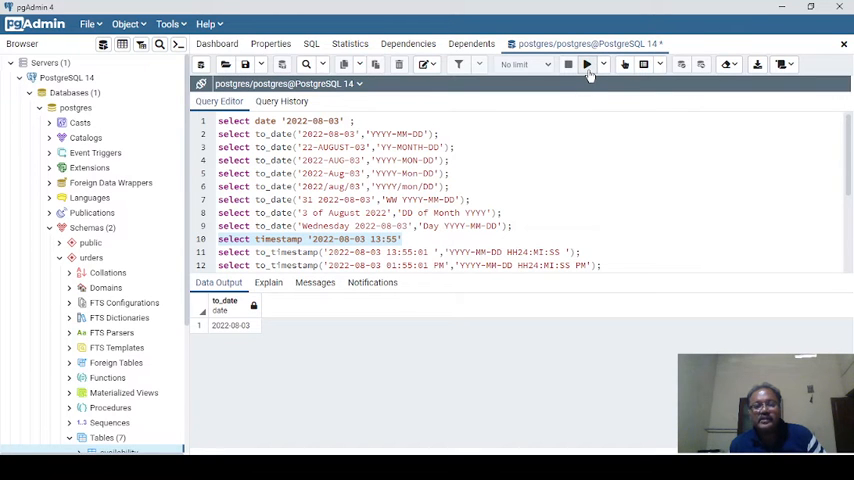
{"action": "left_click", "coordinate": [588, 64]}
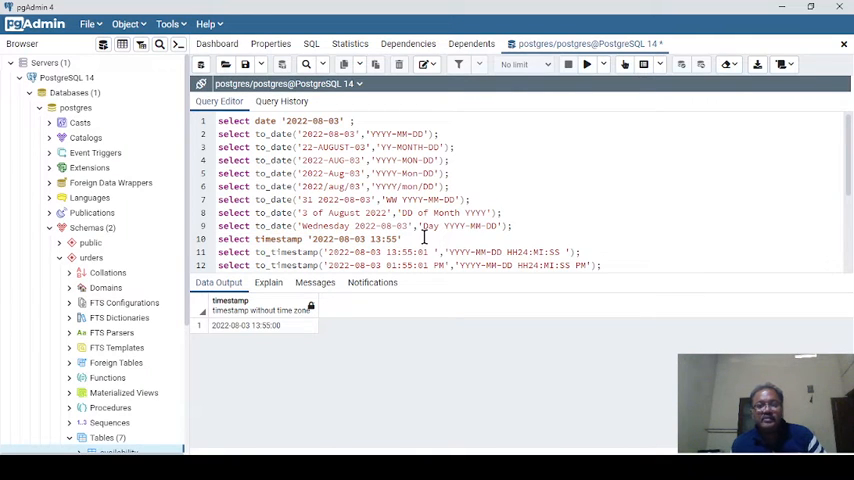
{"action": "mouse_move", "coordinate": [342, 240]}
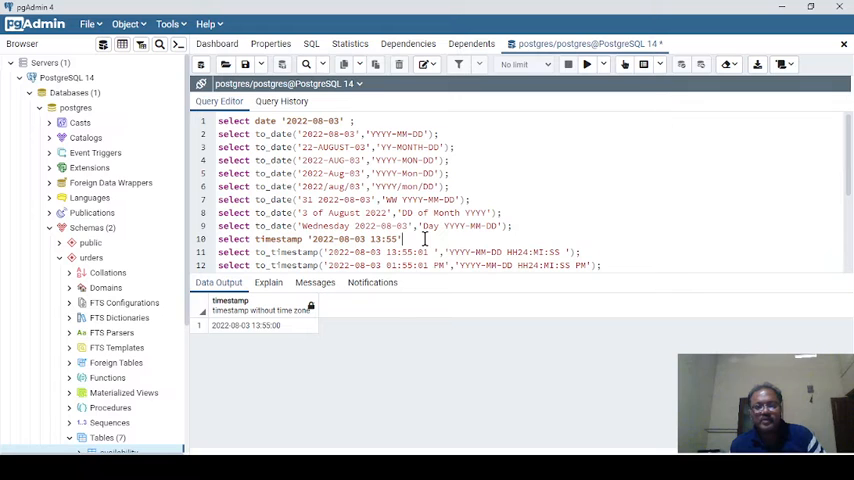
{"action": "mouse_move", "coordinate": [580, 268]}
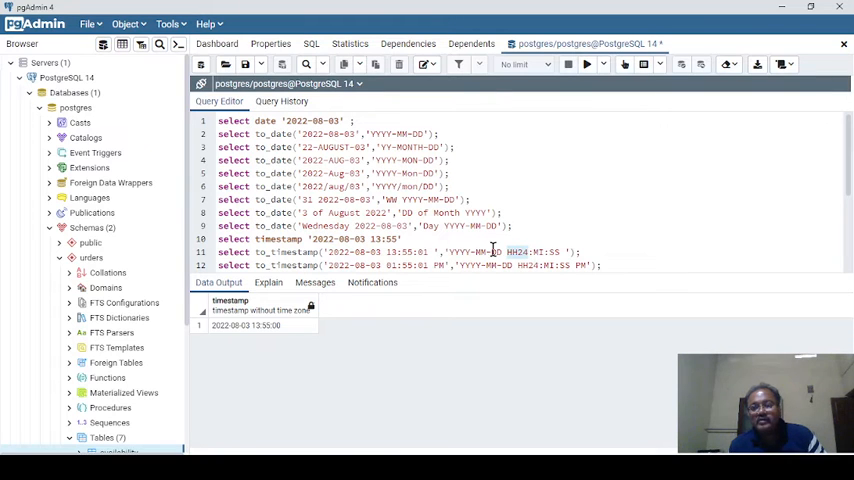
{"action": "mouse_move", "coordinate": [536, 252]}
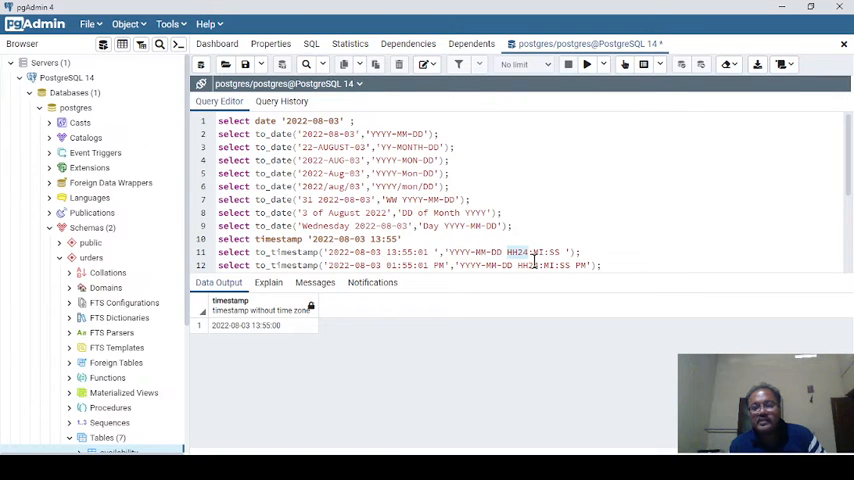
{"action": "mouse_move", "coordinate": [524, 274]}
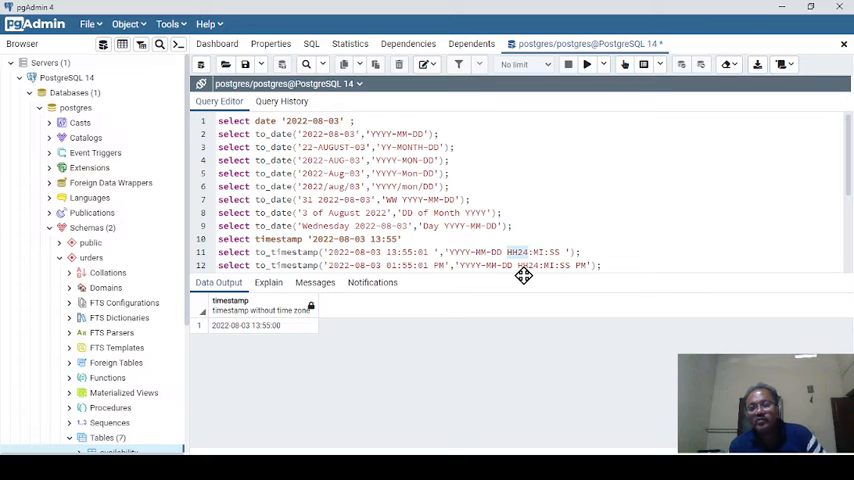
{"action": "mouse_move", "coordinate": [530, 258]}
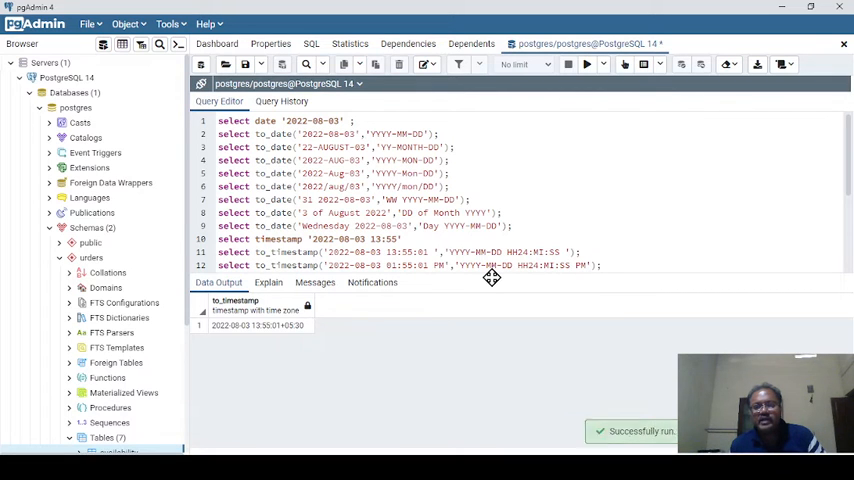
{"action": "mouse_move", "coordinate": [532, 268]}
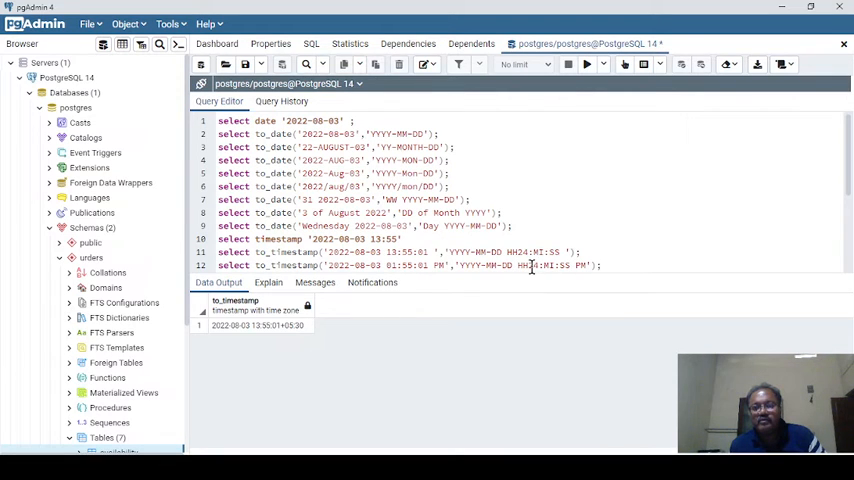
{"action": "mouse_move", "coordinate": [564, 292]}
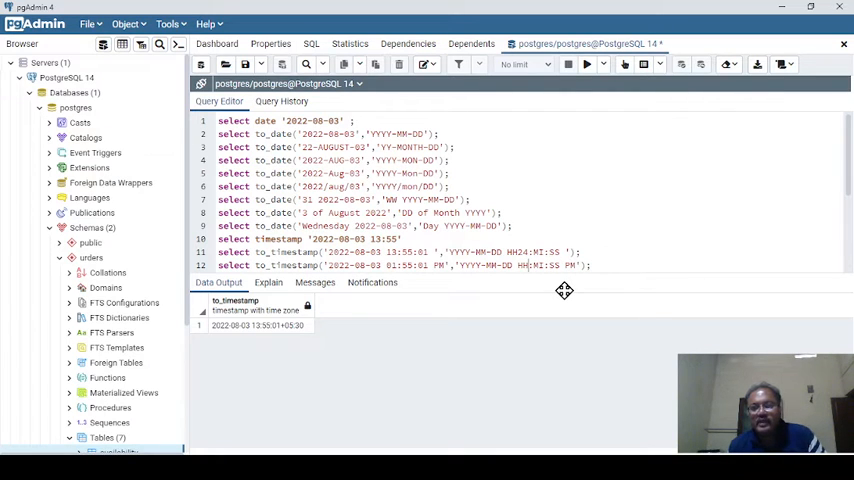
{"action": "mouse_move", "coordinate": [416, 276]}
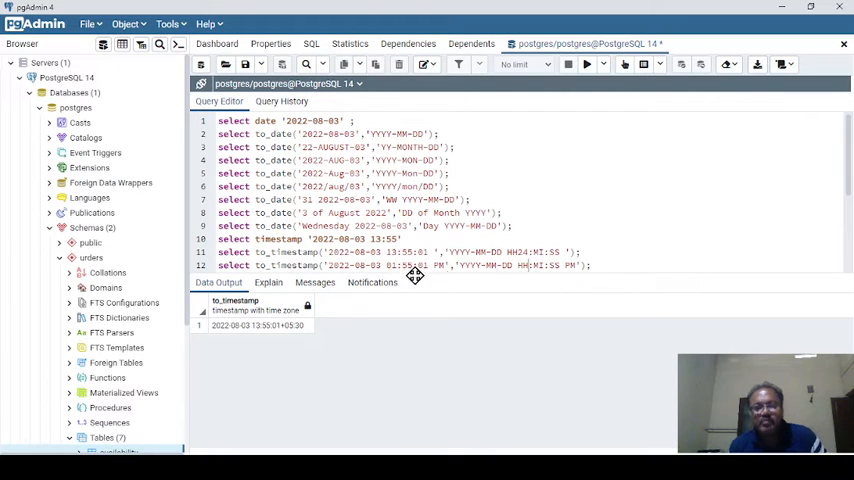
{"action": "mouse_move", "coordinate": [404, 288]}
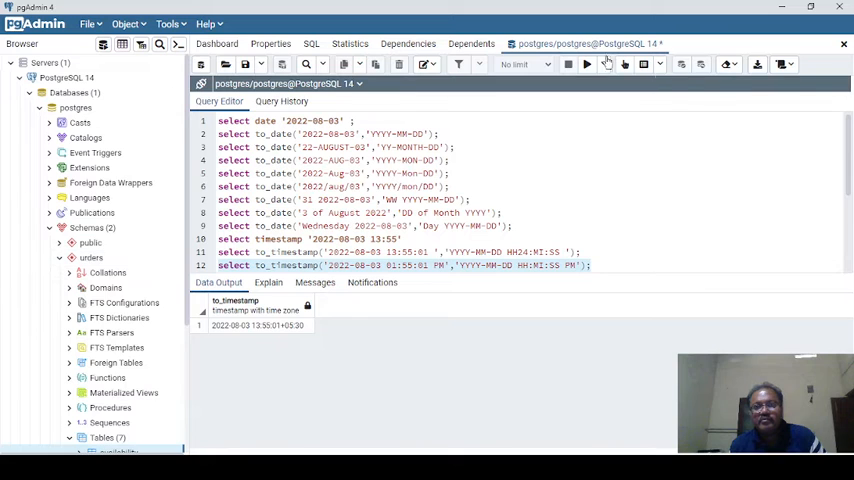
{"action": "left_click", "coordinate": [568, 64]}
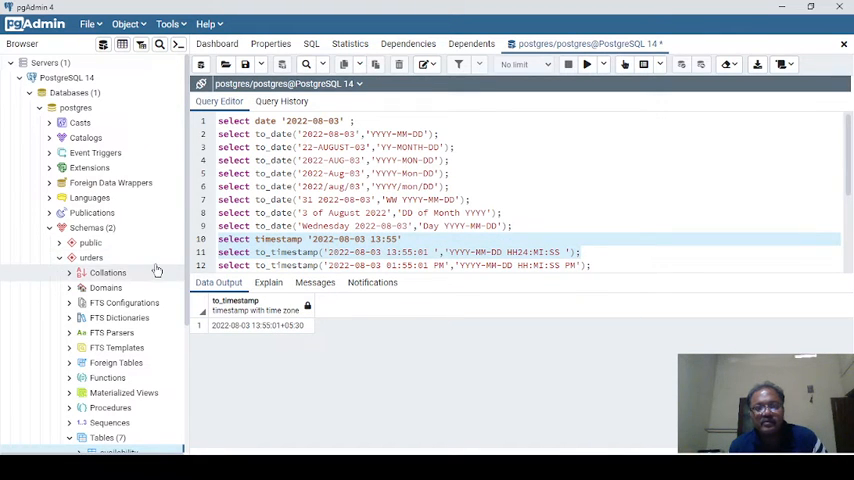
{"action": "scroll", "scroll_direction": "down", "scroll_amount": 3}
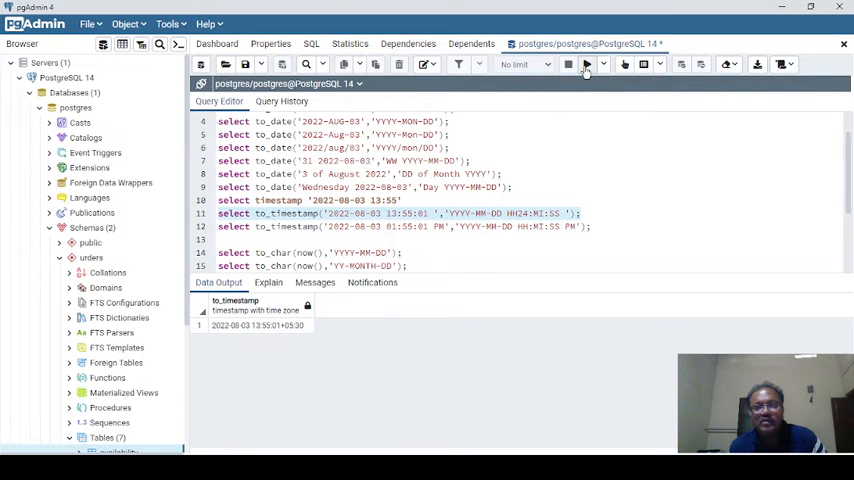
{"action": "left_click", "coordinate": [588, 64]}
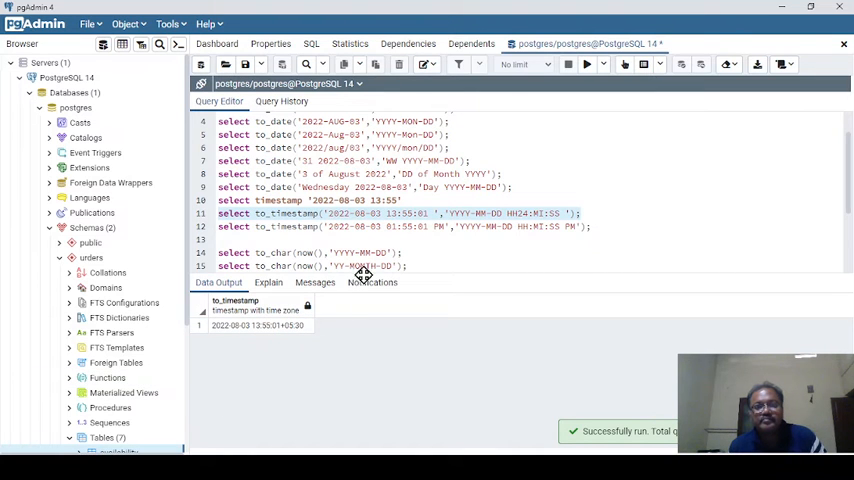
{"action": "scroll", "scroll_direction": "down", "scroll_amount": 3}
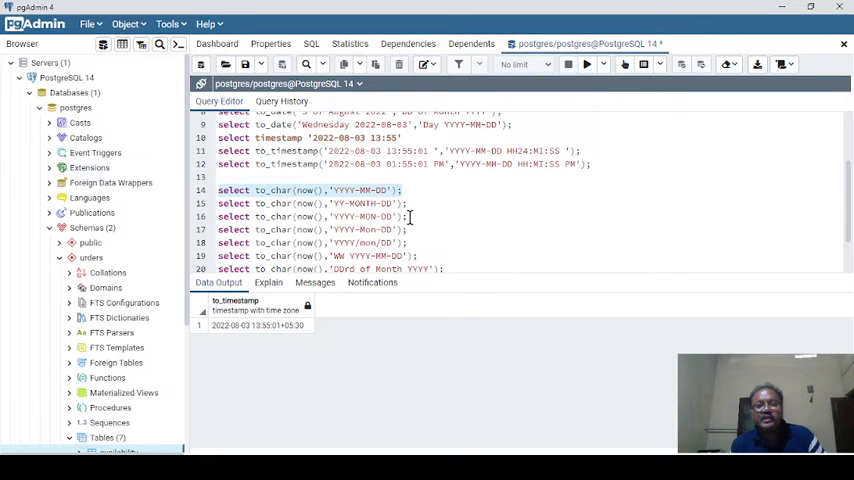
{"action": "mouse_move", "coordinate": [432, 200]}
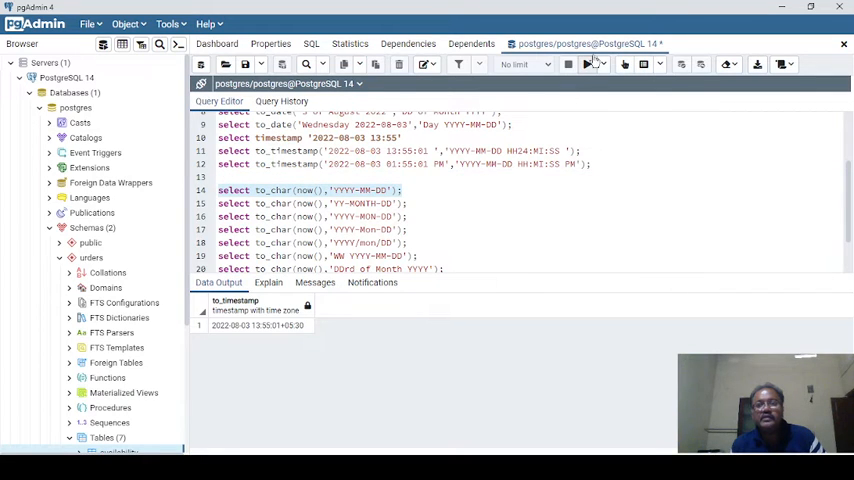
Run the YYYY-MM-DD, YY-MONTH-DD and YYYY-MON-DD to_char(now()) formatting queries
{"action": "left_click", "coordinate": [588, 64]}
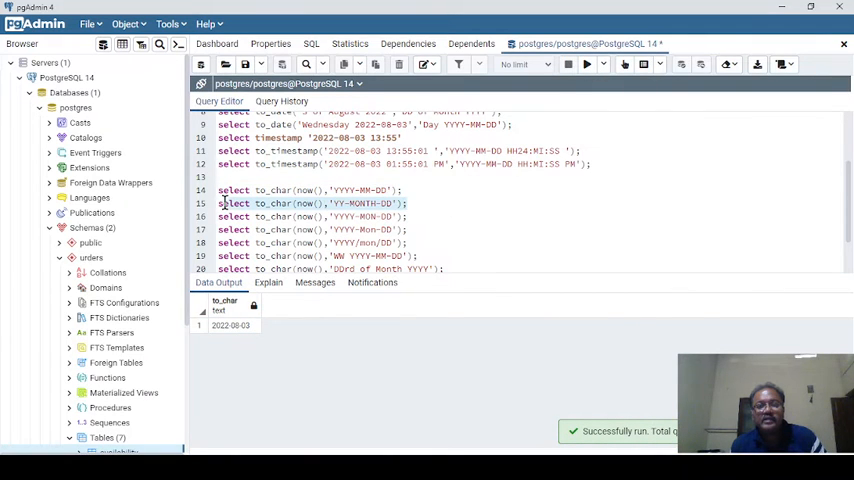
{"action": "left_click", "coordinate": [588, 64]}
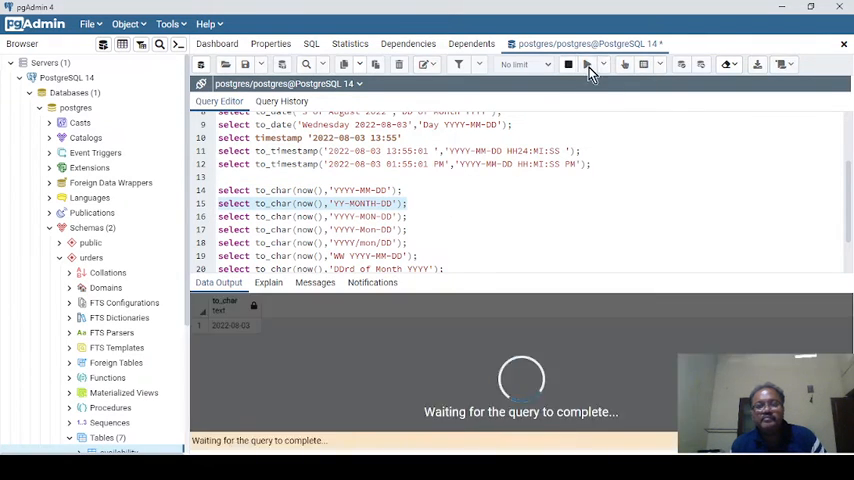
{"action": "left_click", "coordinate": [588, 64]}
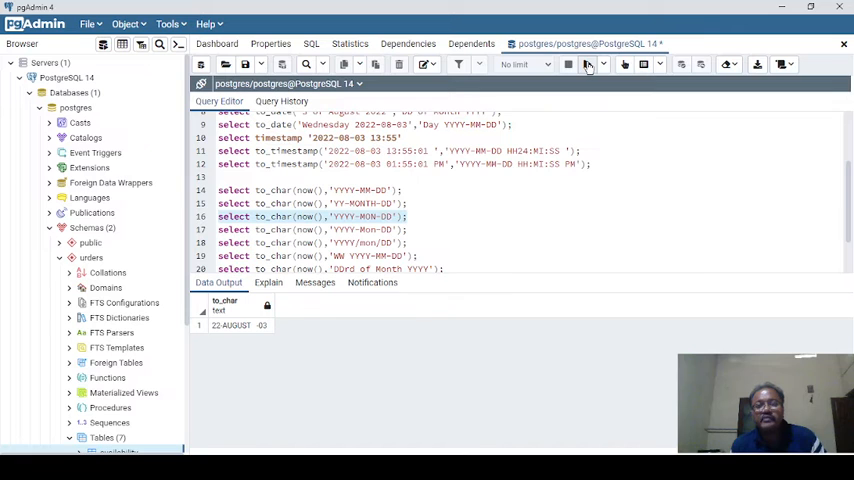
{"action": "left_click", "coordinate": [588, 64]}
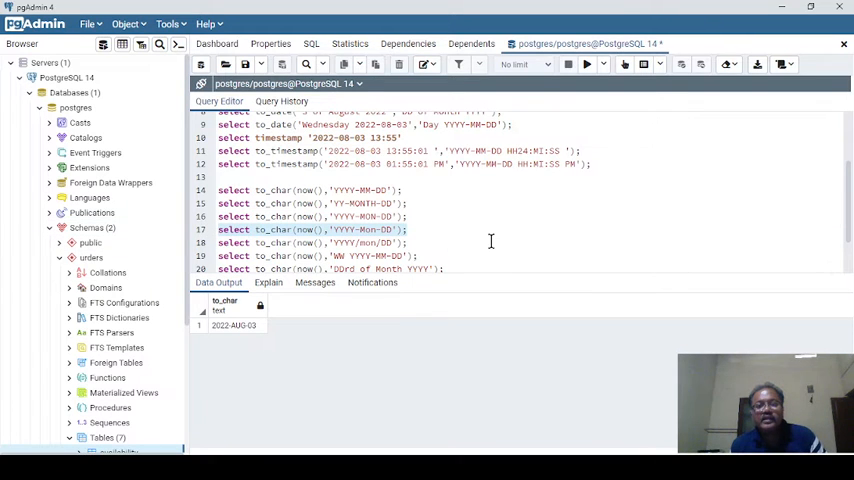
{"action": "mouse_move", "coordinate": [518, 164]}
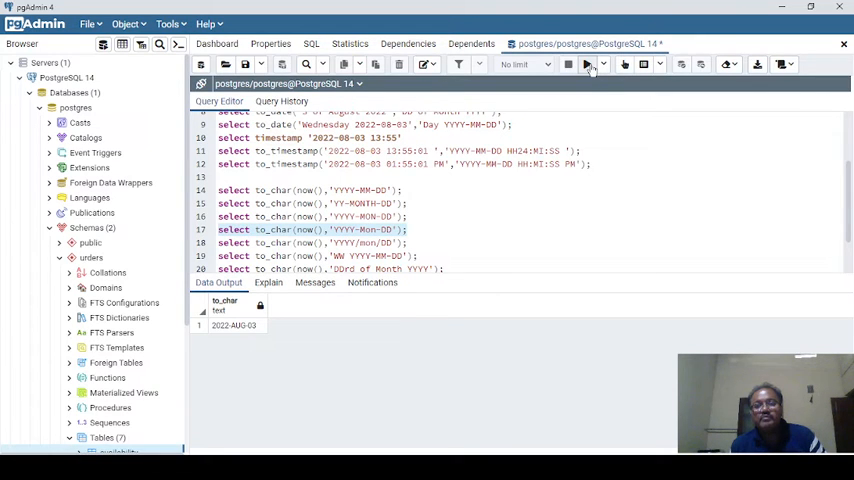
Run the YYYY-Mon-DD, YYYY/mon/DD, week-number and ordinal-day queries, ending with 03rd of August 2022
{"action": "left_click", "coordinate": [588, 64]}
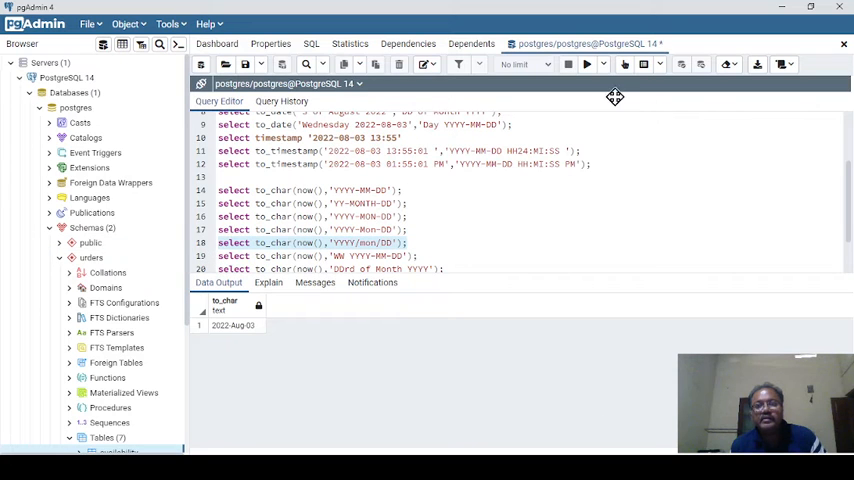
{"action": "left_click", "coordinate": [588, 64]}
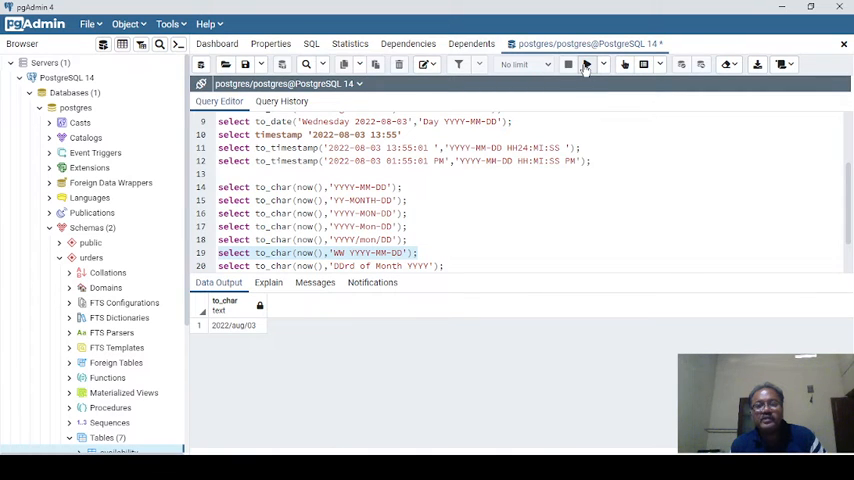
{"action": "left_click", "coordinate": [586, 64]}
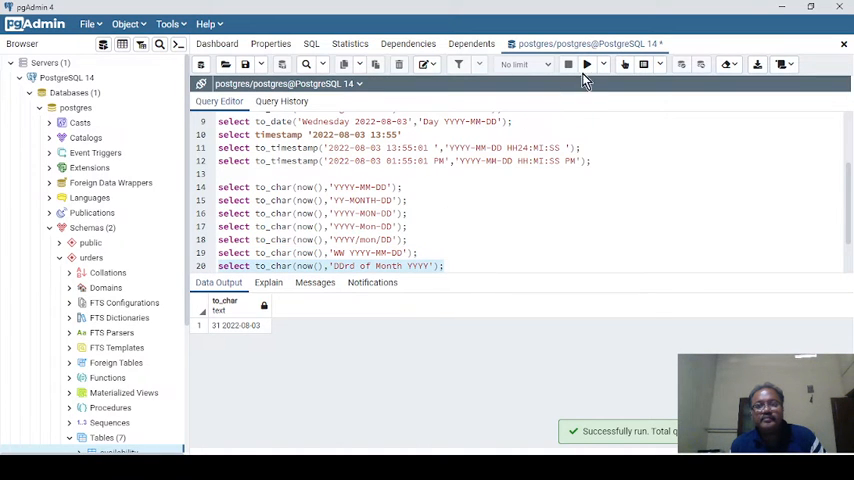
{"action": "left_click", "coordinate": [588, 64]}
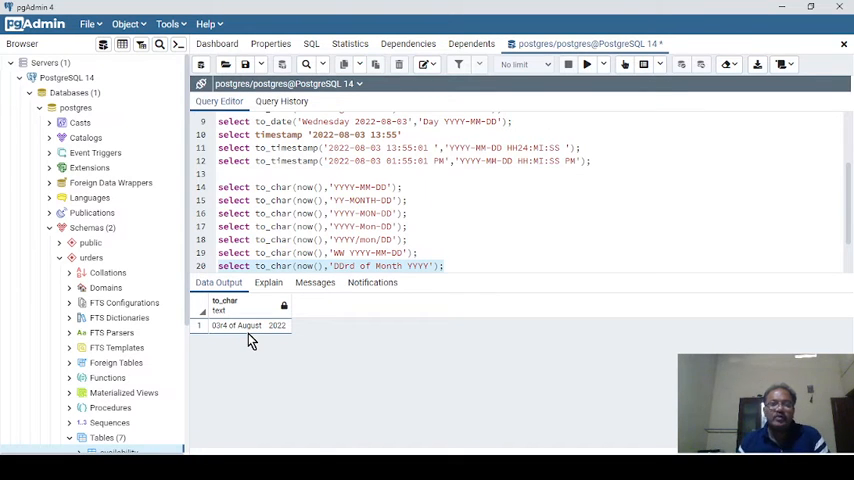
Run the to_char(now(),'Day YYYY-MM-DD') query so the result reads Wednesday 2022-08-03
{"action": "scroll", "scroll_direction": "down", "scroll_amount": 3}
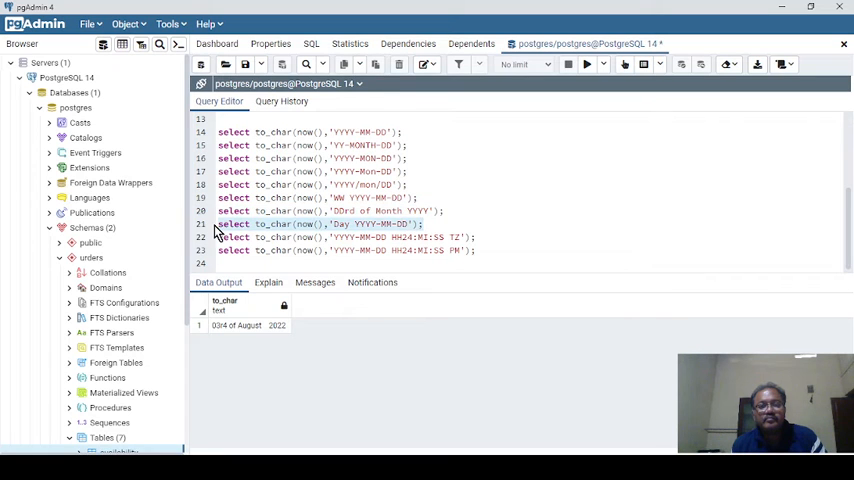
{"action": "mouse_move", "coordinate": [584, 68]}
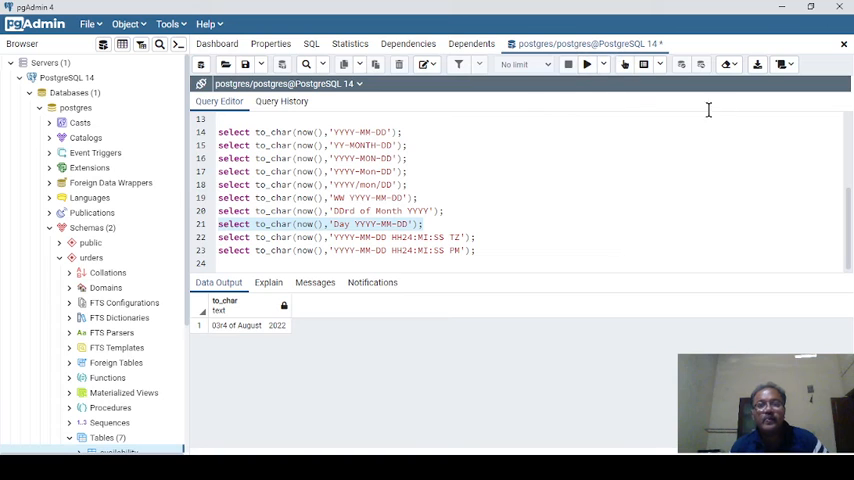
{"action": "left_click", "coordinate": [588, 64]}
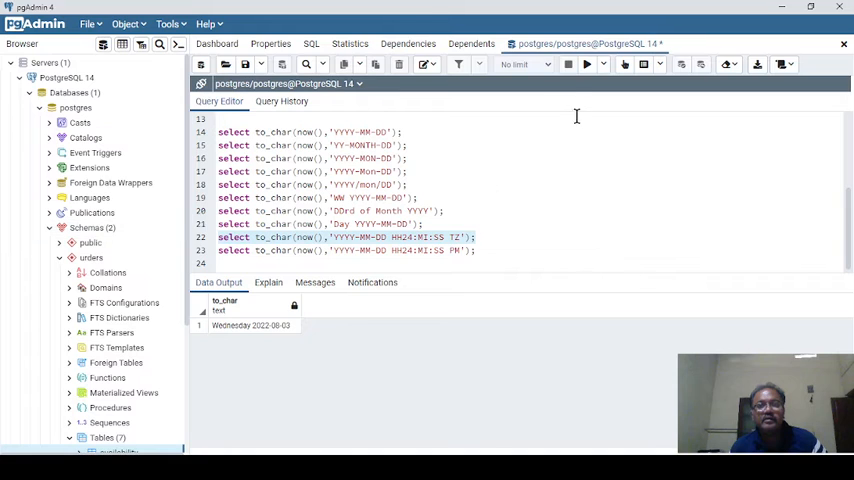
{"action": "mouse_move", "coordinate": [580, 90]}
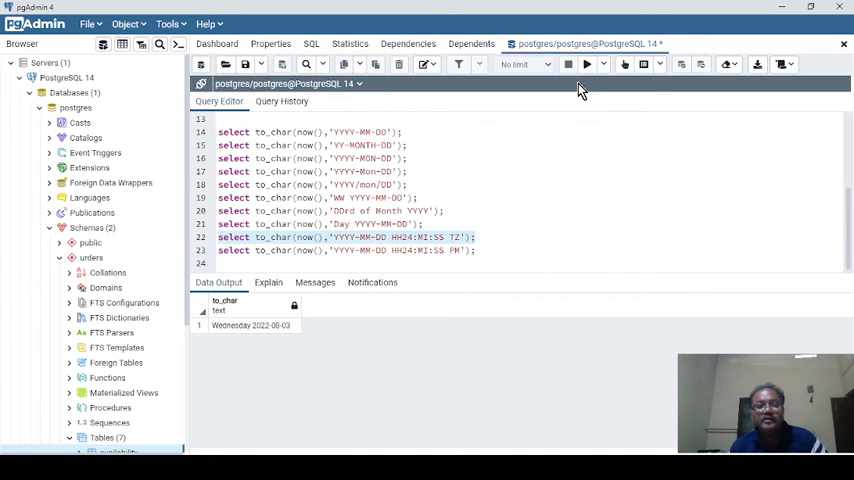
{"action": "mouse_move", "coordinate": [486, 210]}
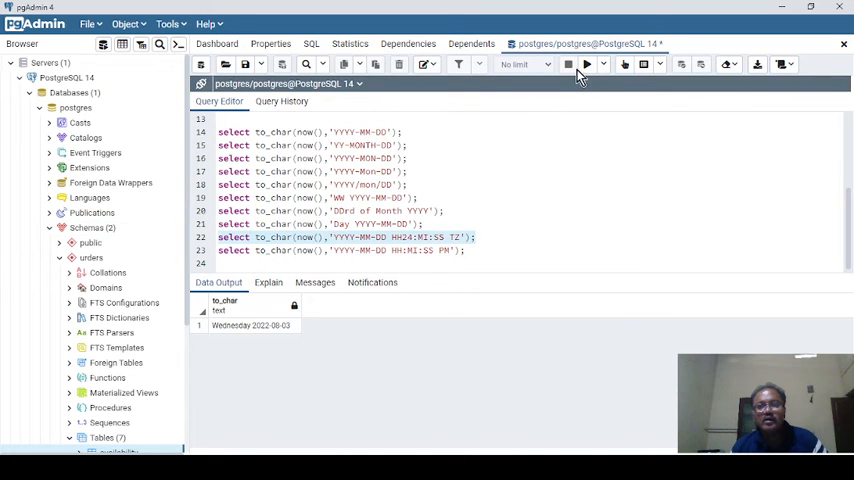
Run the HH24:MI:SS TZ and HH:MI:SS PM time-format queries, then rerun the 24-hour one
{"action": "left_click", "coordinate": [588, 64]}
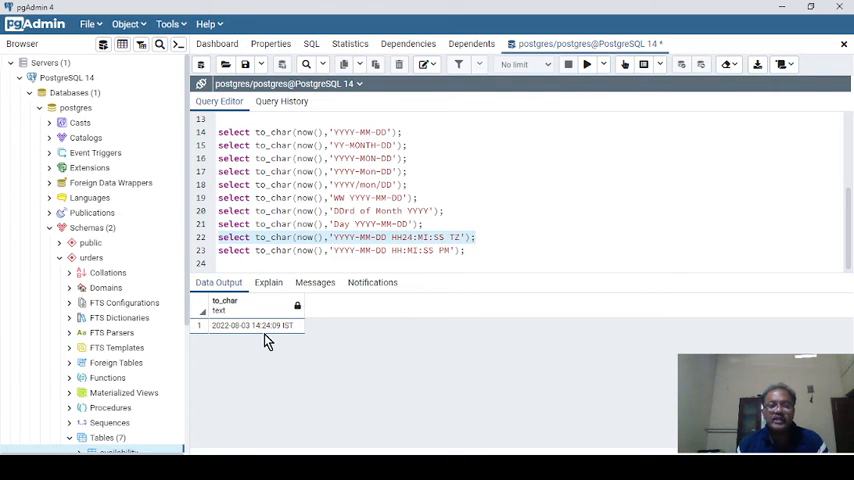
{"action": "mouse_move", "coordinate": [310, 298]}
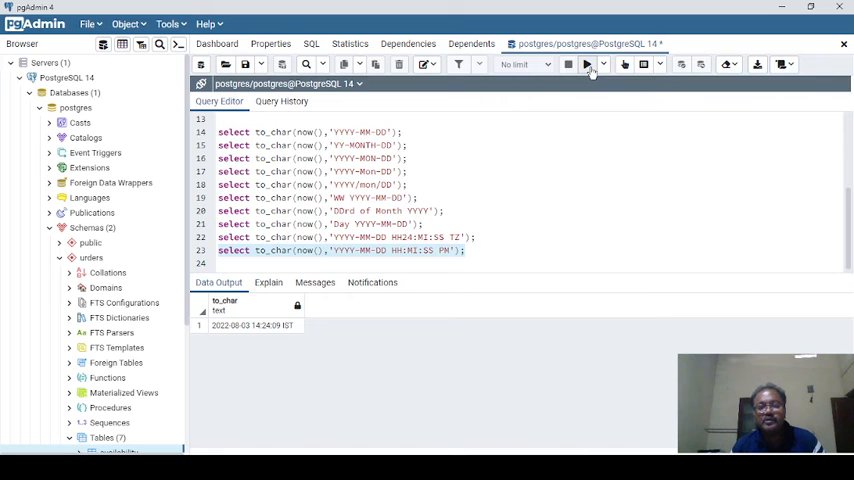
{"action": "left_click", "coordinate": [588, 64]}
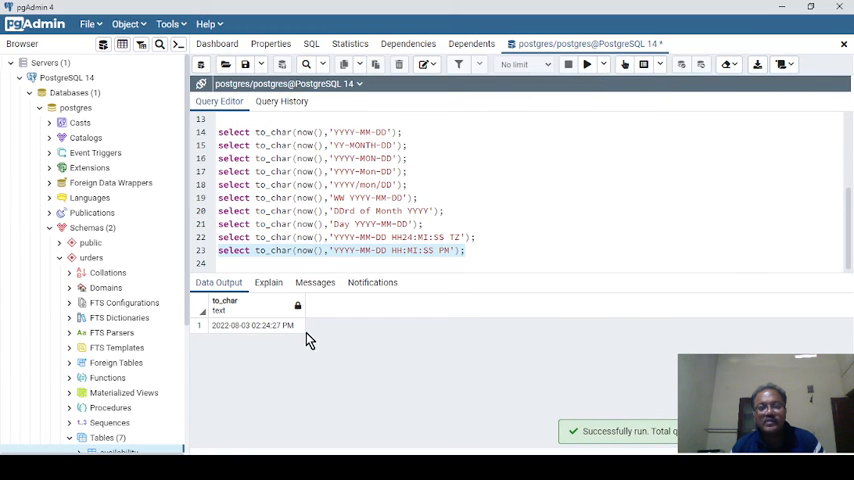
{"action": "mouse_move", "coordinate": [290, 342]}
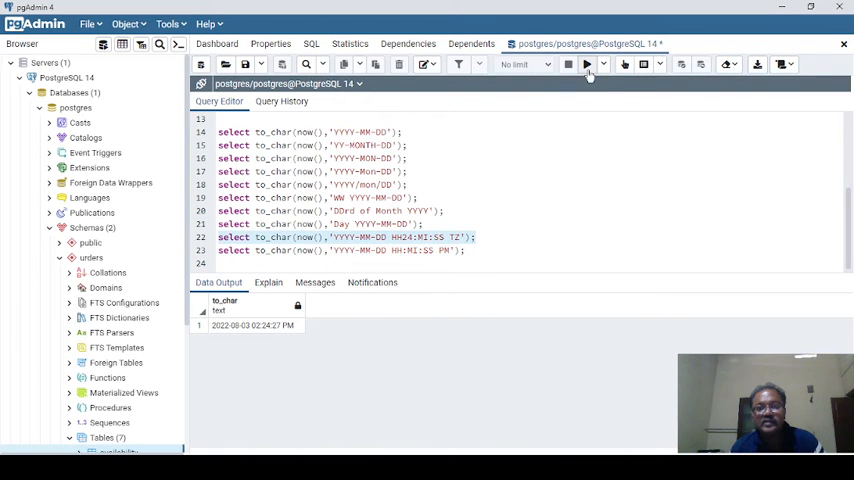
{"action": "left_click", "coordinate": [588, 64]}
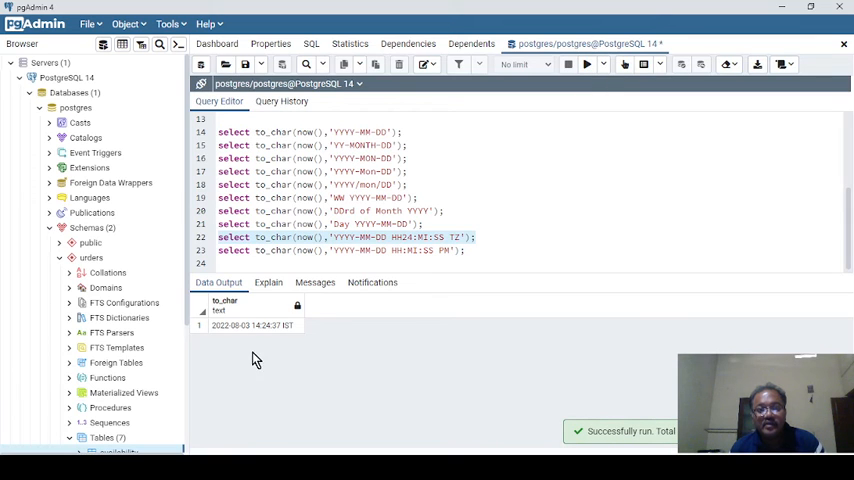
{"action": "mouse_move", "coordinate": [264, 344]}
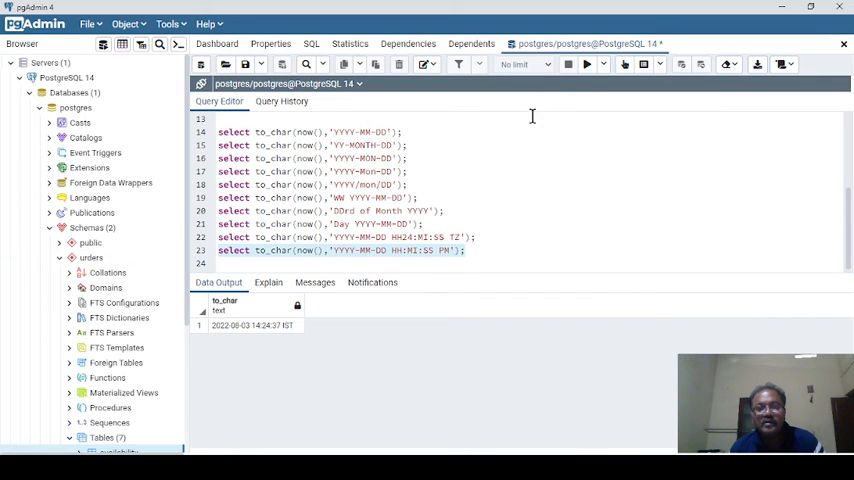
Rerun the 'YYYY-MM-DD HH:MI:SS PM' query so the time shows as 02:24:46 PM
{"action": "left_click", "coordinate": [588, 64]}
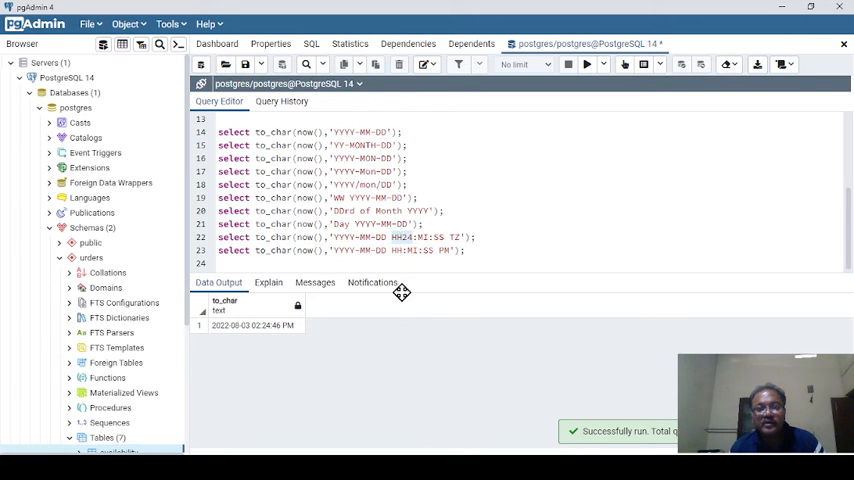
{"action": "mouse_move", "coordinate": [402, 310]}
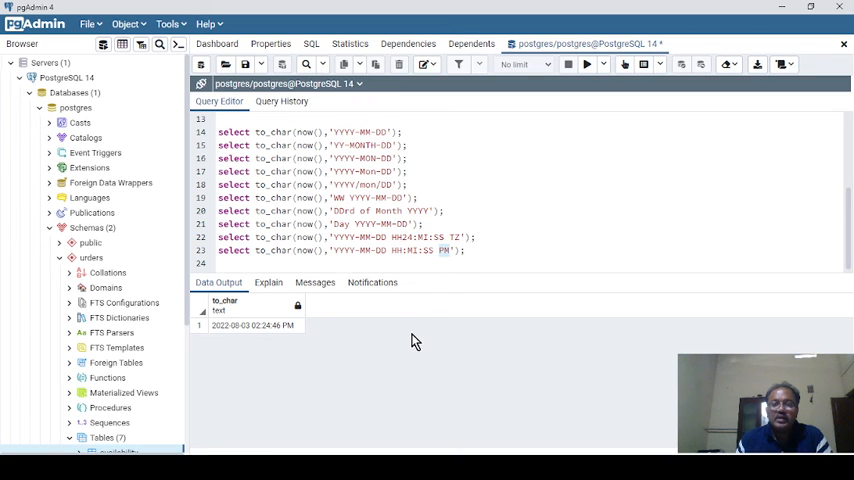
{"action": "mouse_move", "coordinate": [462, 280]}
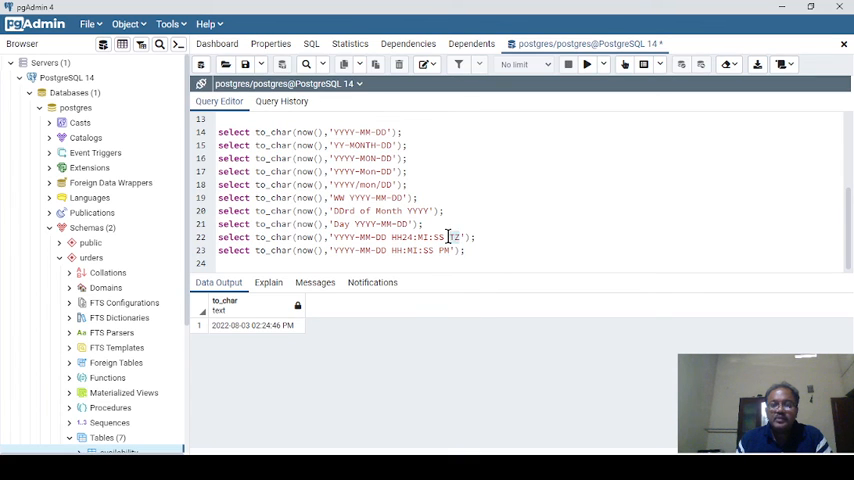
{"action": "mouse_move", "coordinate": [476, 306]}
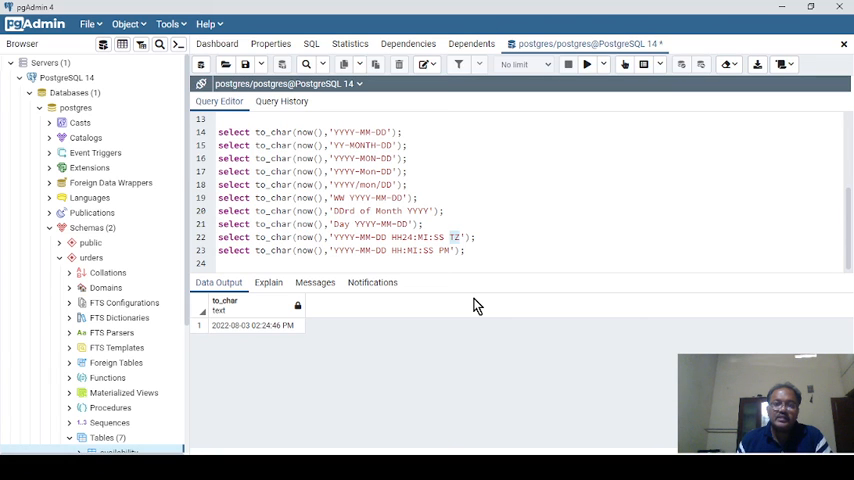